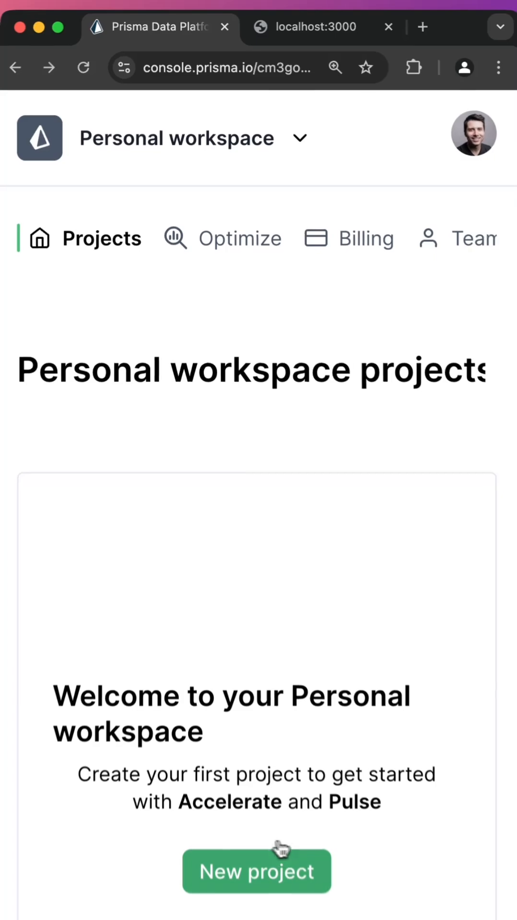
Create project Carefree Copper Lemur with a Prisma Postgres database in US East (N. Virginia).
{"action": "left_click", "coordinate": [257, 871]}
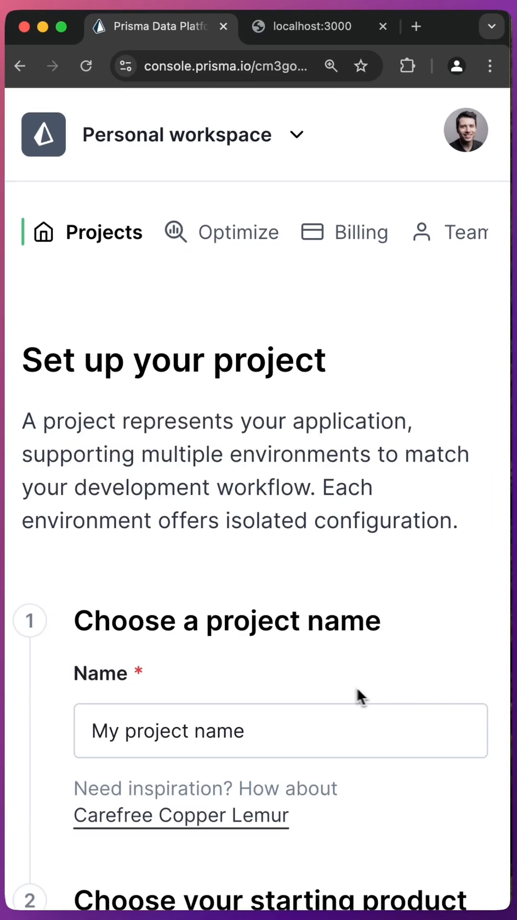
{"action": "scroll", "scroll_direction": "down", "scroll_amount": 3}
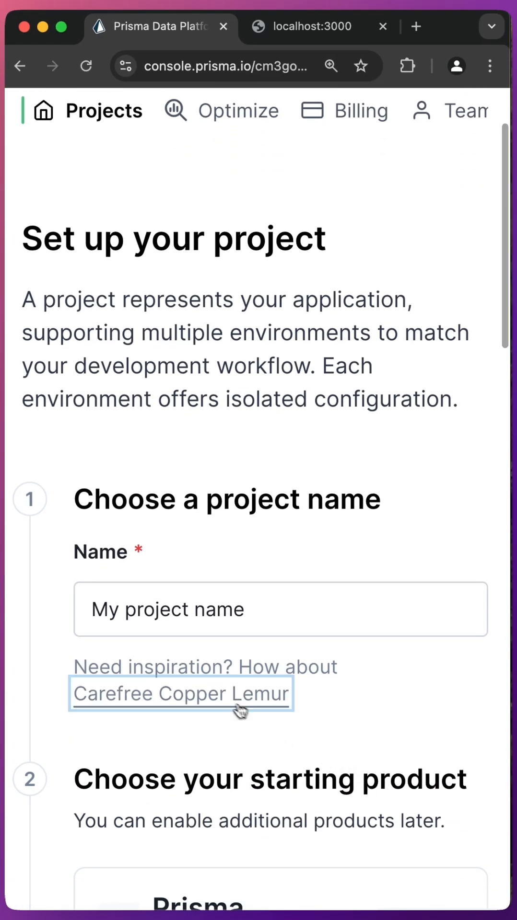
{"action": "scroll", "scroll_direction": "down", "scroll_amount": 3}
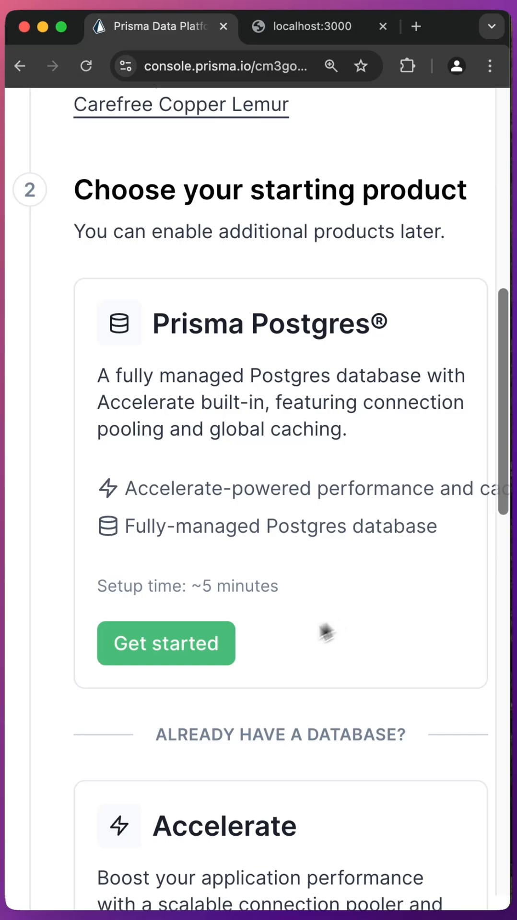
{"action": "left_click", "coordinate": [165, 643]}
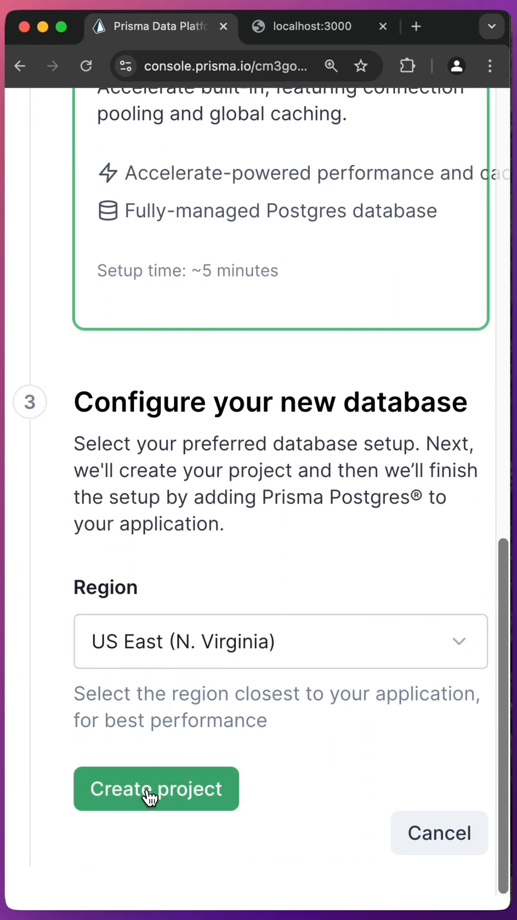
{"action": "left_click", "coordinate": [156, 789]}
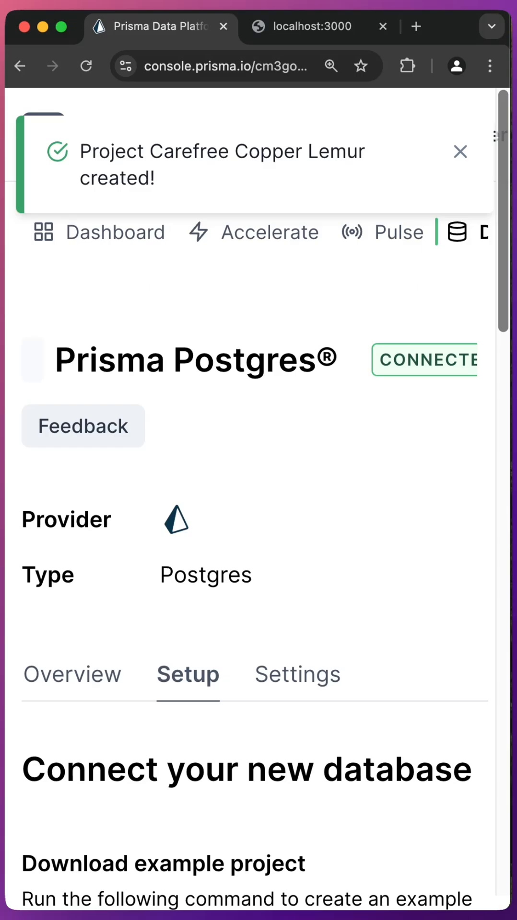
{"action": "scroll", "scroll_direction": "down", "scroll_amount": 3}
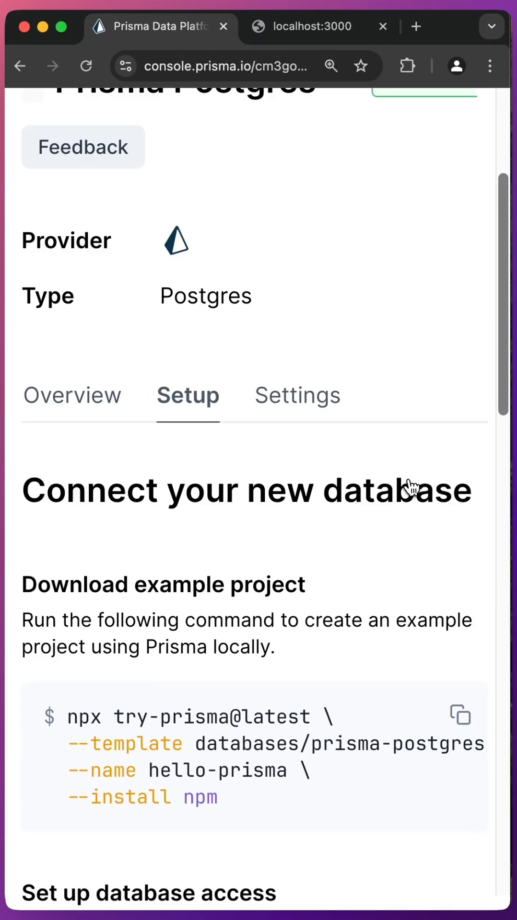
{"action": "scroll", "scroll_direction": "down", "scroll_amount": 3}
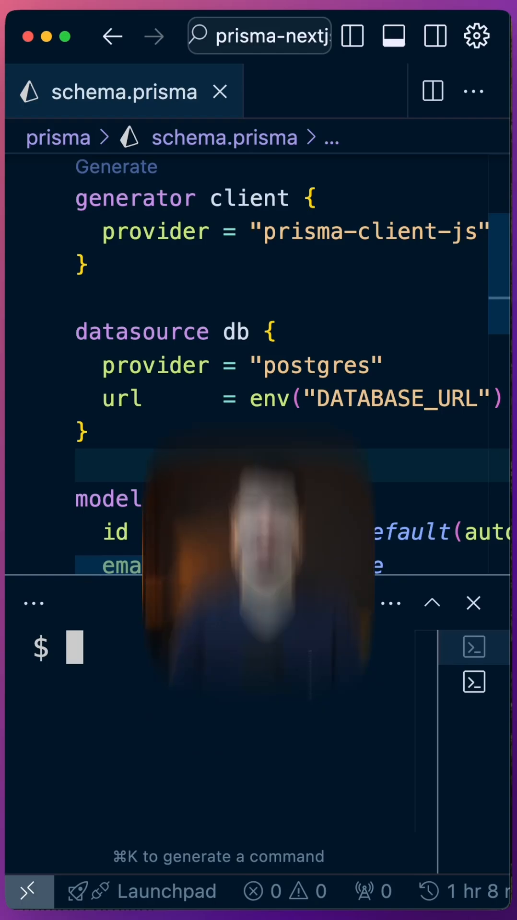
Run npx prisma migrate dev --name=init against the new Postgres database.
{"action": "type", "text": "npx prisma mig"}
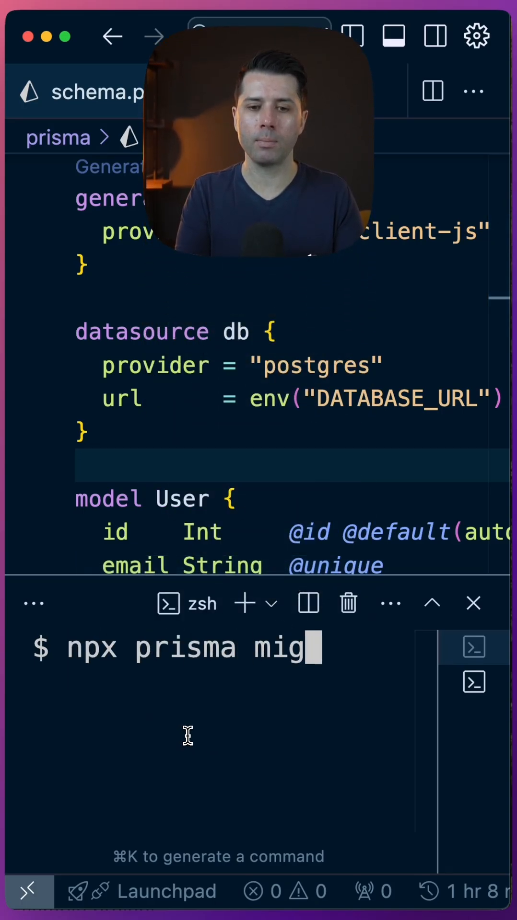
{"action": "type", "text": "rate dev --name="}
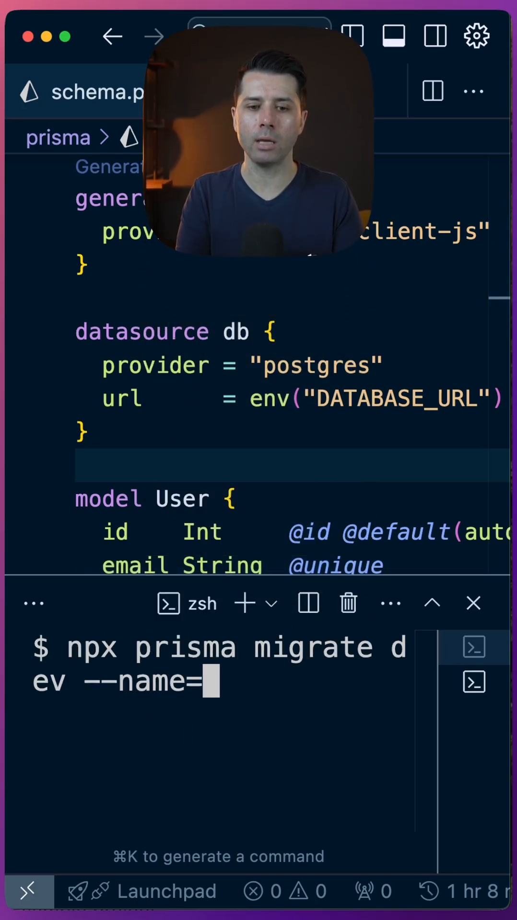
{"action": "key", "text": "Return"}
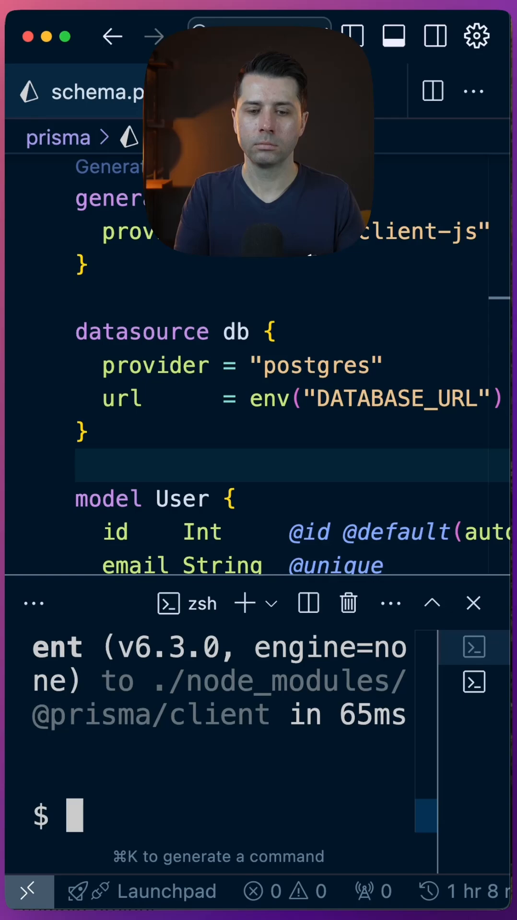
Enter the follow-up npx prisma command to regenerate the Prisma Client.
{"action": "type", "text": "nopx"}
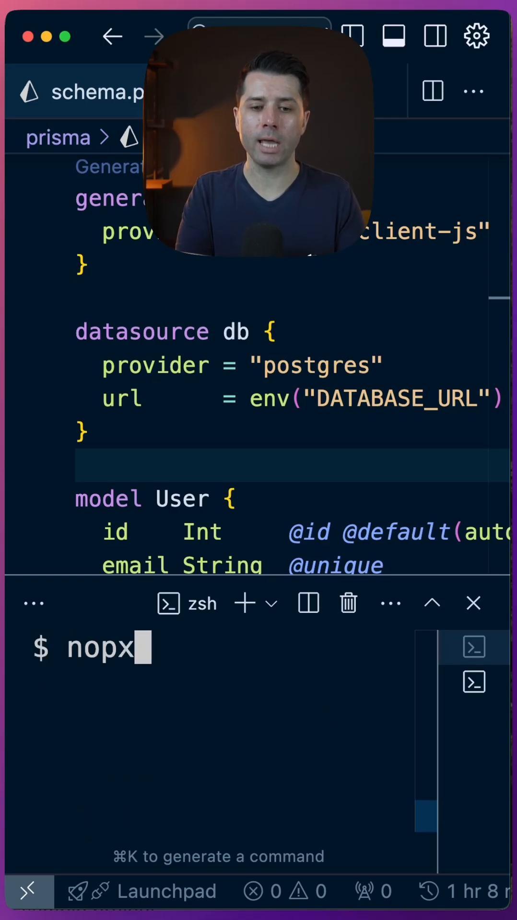
{"action": "type", "text": "npx prisma"}
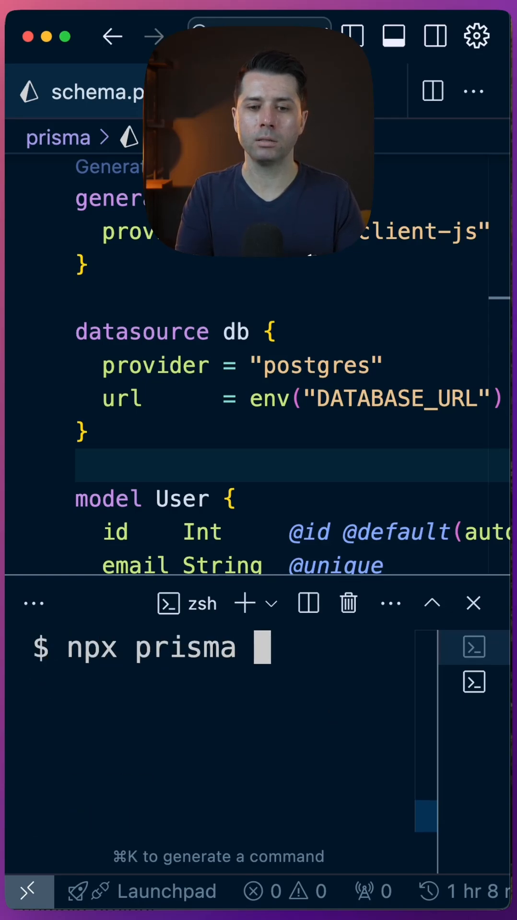
{"action": "key", "text": "backspace"}
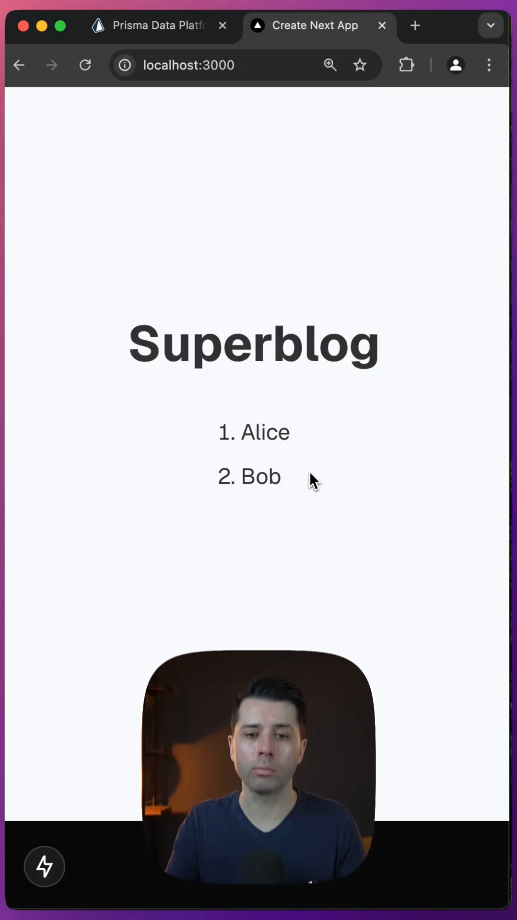
Highlight Bob, the second user listed on the Superblog page at localhost:3000.
{"action": "double_click", "coordinate": [259, 476]}
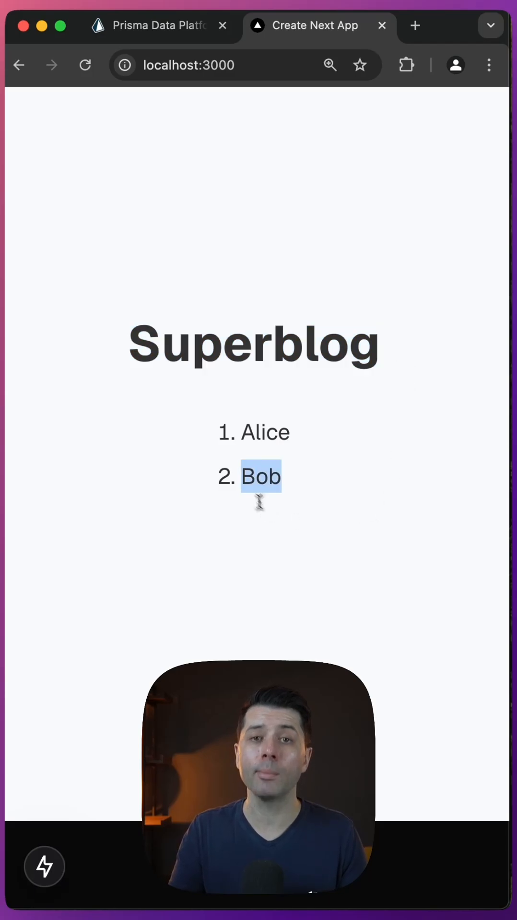